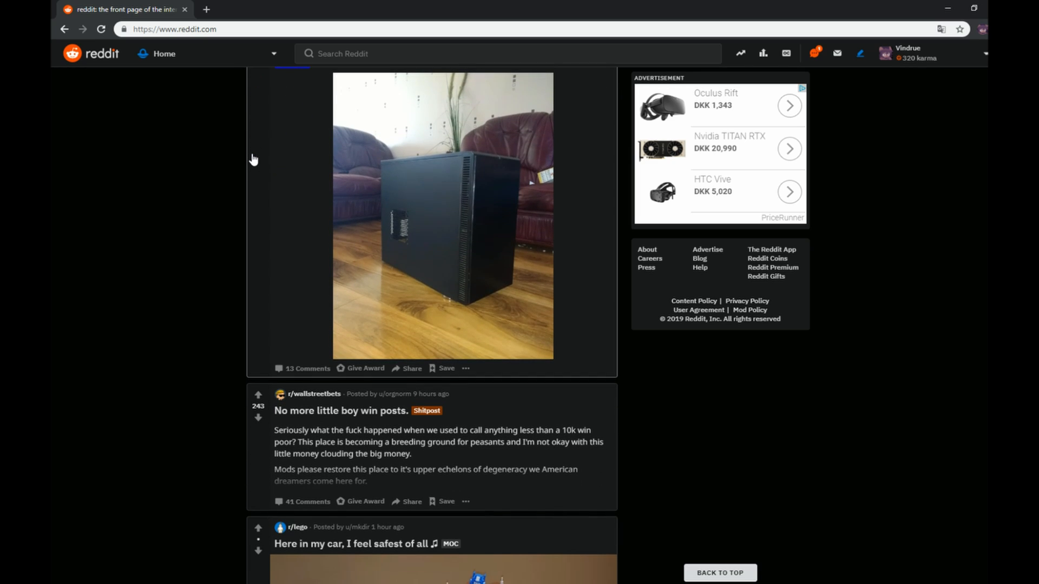
- Browse the LeBandit915 search results and zoom the page in
{"action": "scroll", "scroll_direction": "down", "scroll_amount": 3}
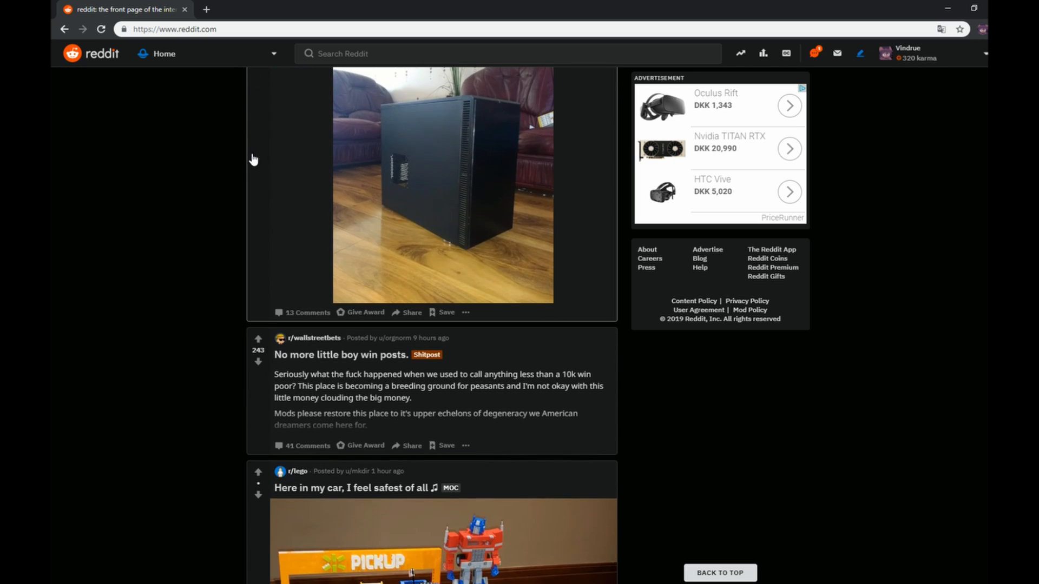
{"action": "scroll", "scroll_direction": "down", "scroll_amount": 3}
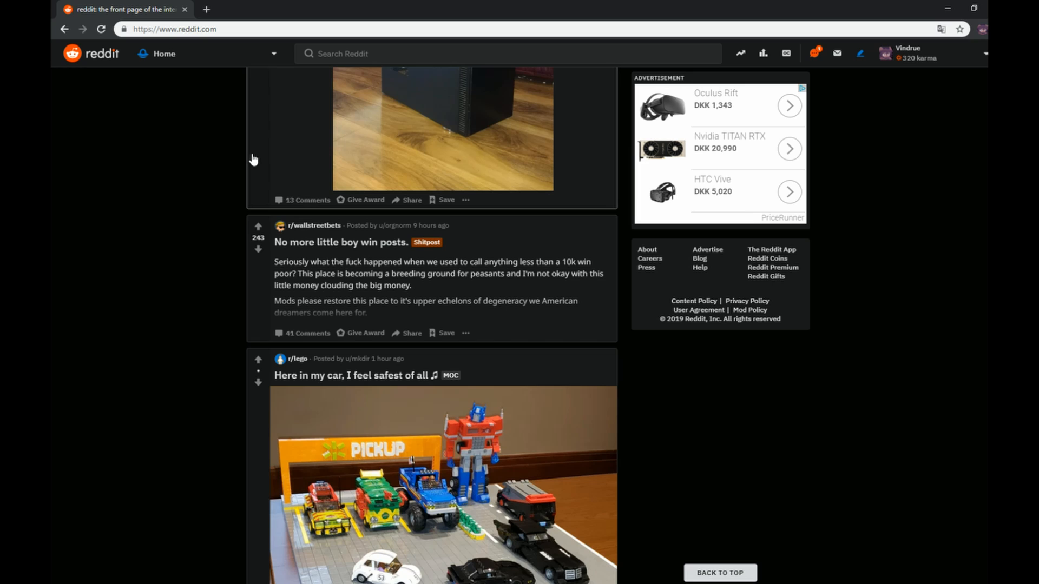
{"action": "scroll", "scroll_direction": "down", "scroll_amount": 3}
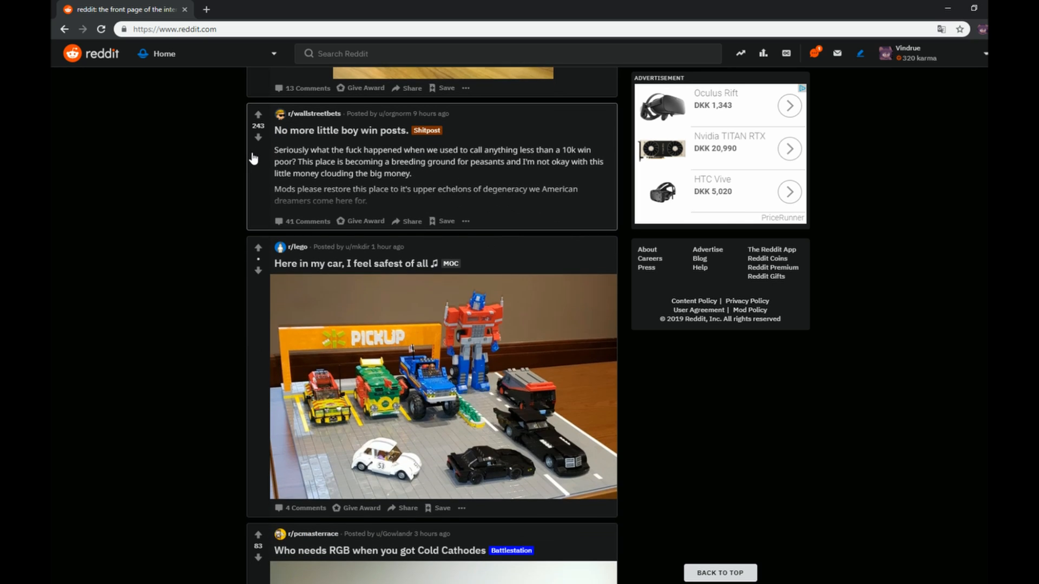
{"action": "key", "text": "ctrl+plus"}
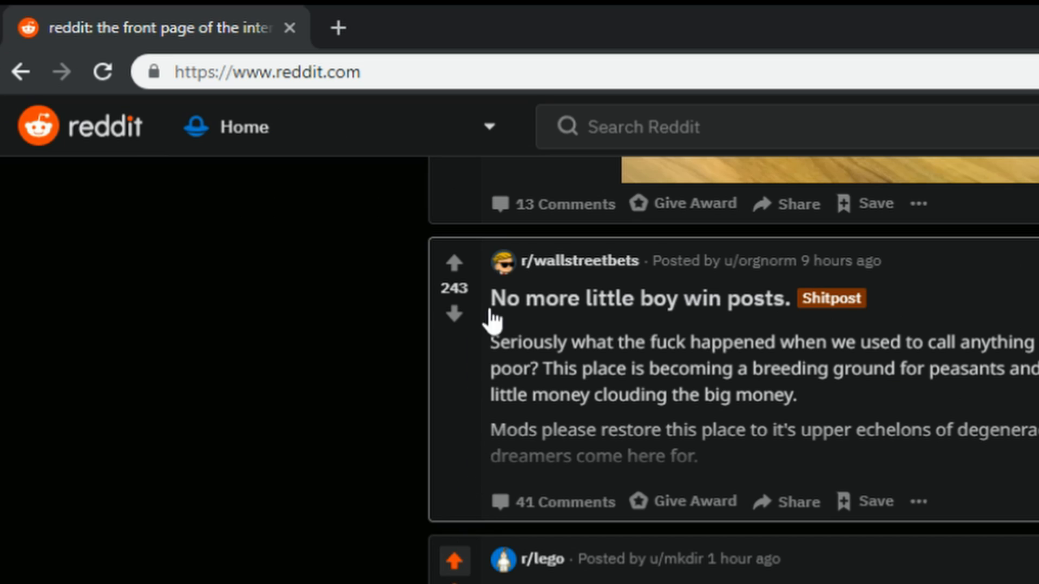
{"action": "left_click", "coordinate": [291, 72]}
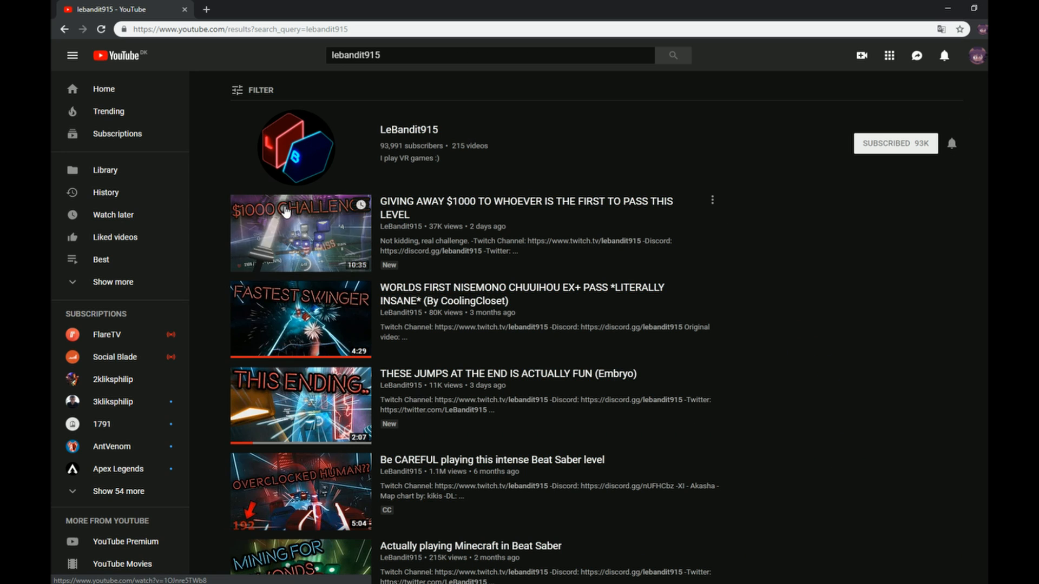
- Play the $1000 giveaway video and expand its description showing Scattered Faith by Kurokotei
{"action": "left_click", "coordinate": [299, 234]}
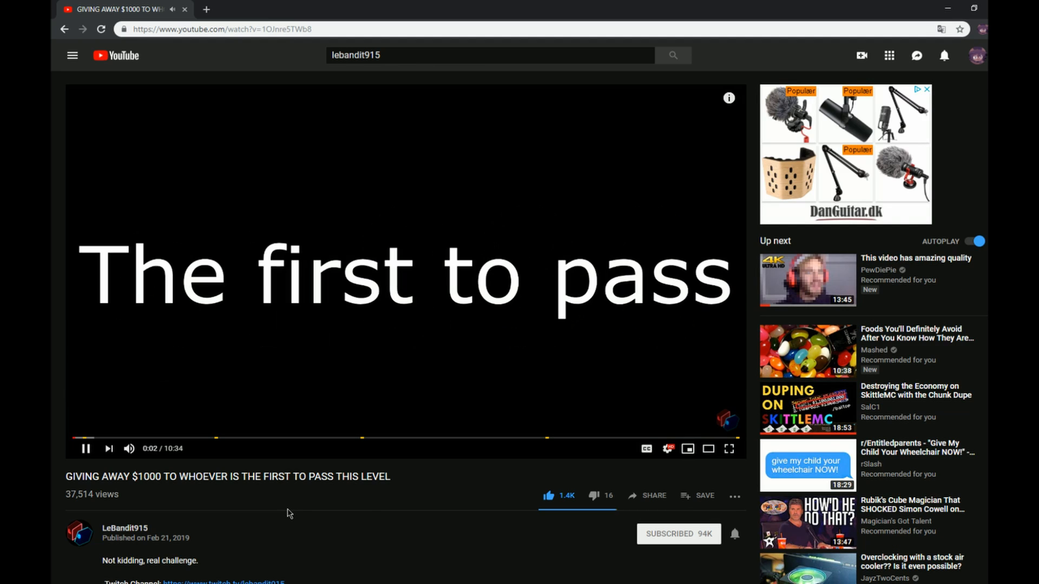
{"action": "scroll", "scroll_direction": "down", "scroll_amount": 3}
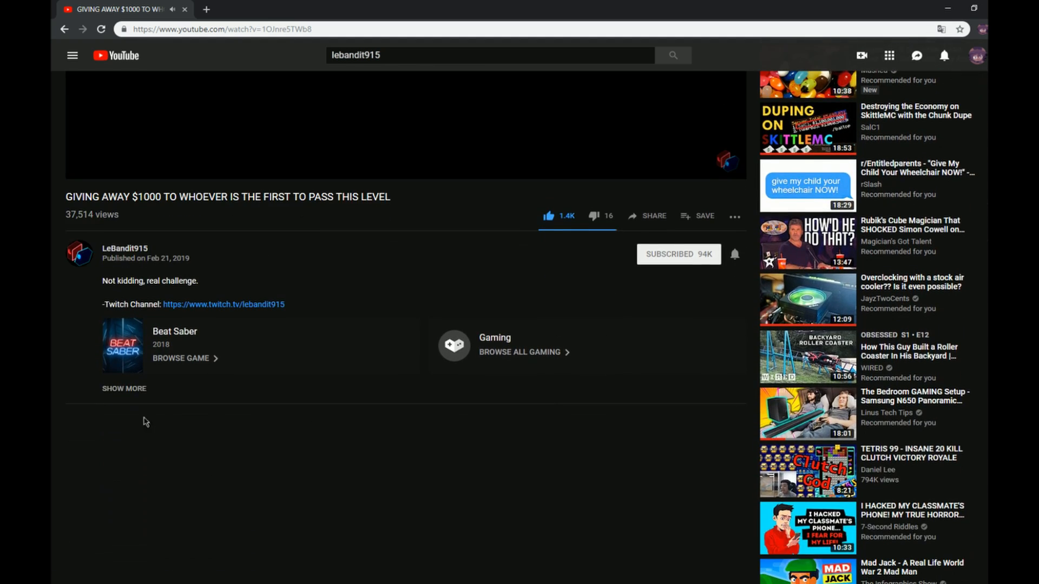
{"action": "left_click", "coordinate": [124, 388]}
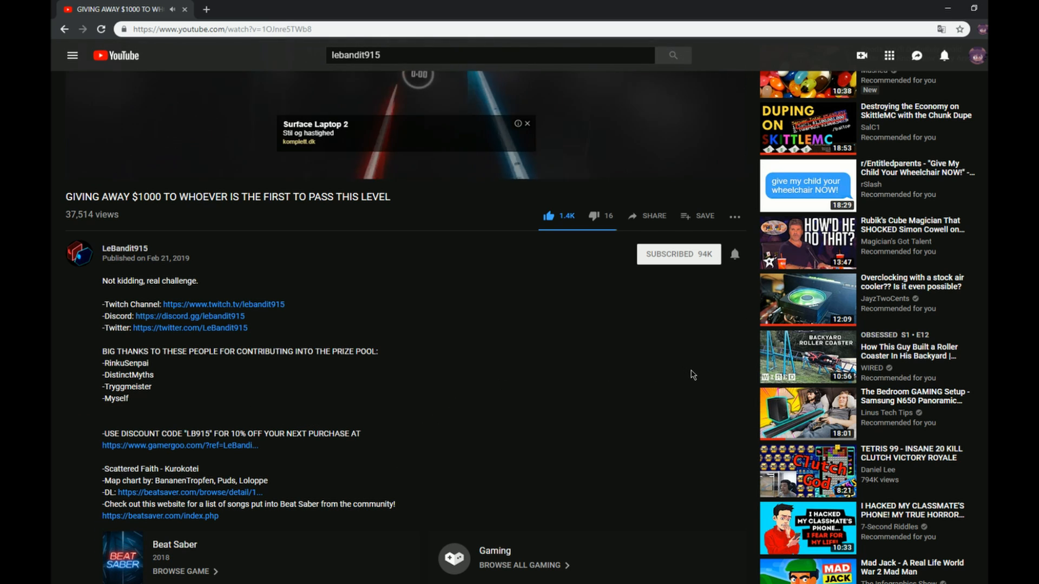
{"action": "scroll", "scroll_direction": "down", "scroll_amount": 3}
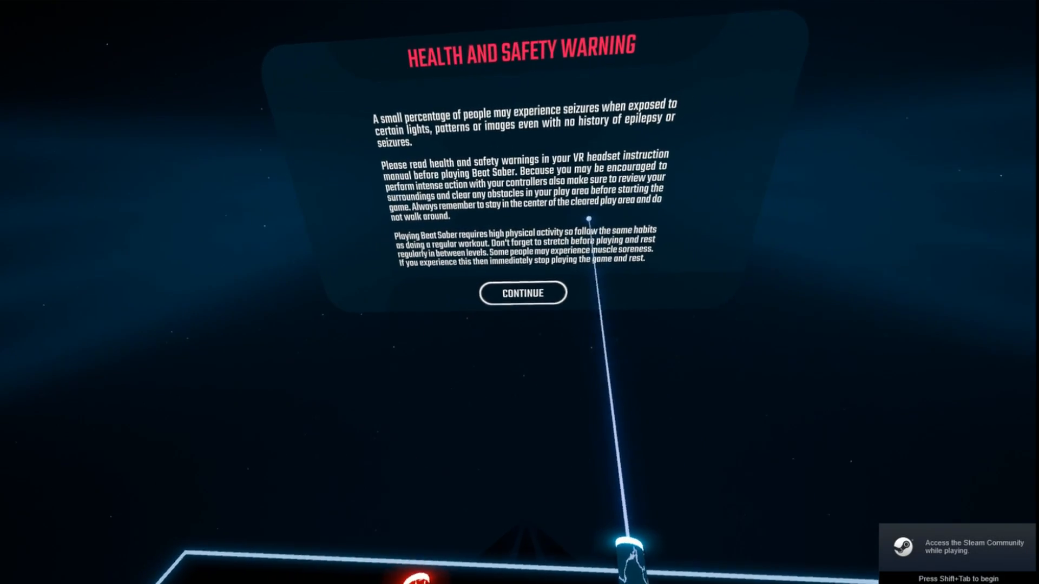
- Dismiss the health warning and reach the custom song browser from the mods panel
{"action": "left_click", "coordinate": [522, 292]}
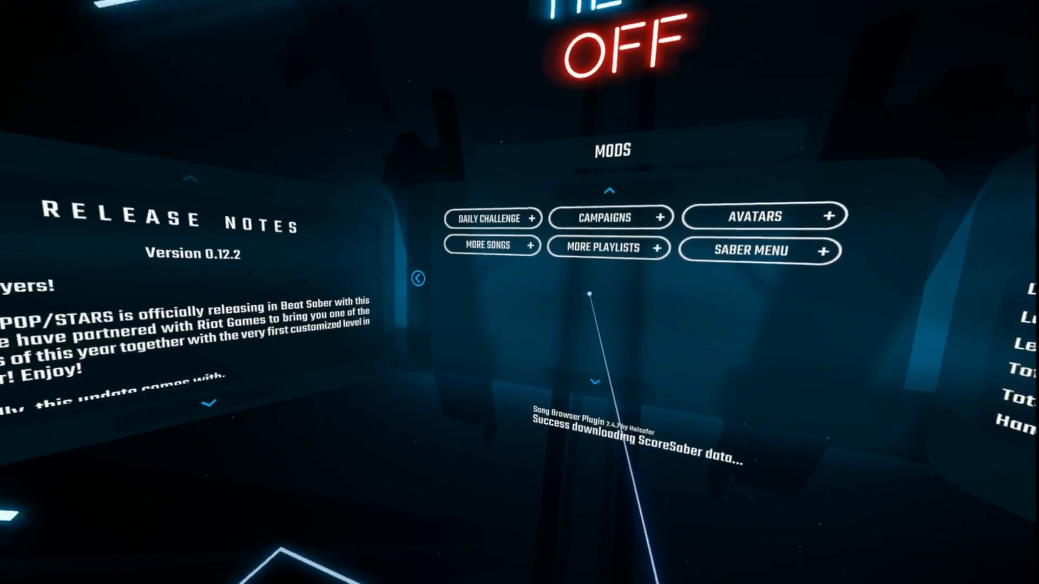
{"action": "left_click", "coordinate": [487, 246]}
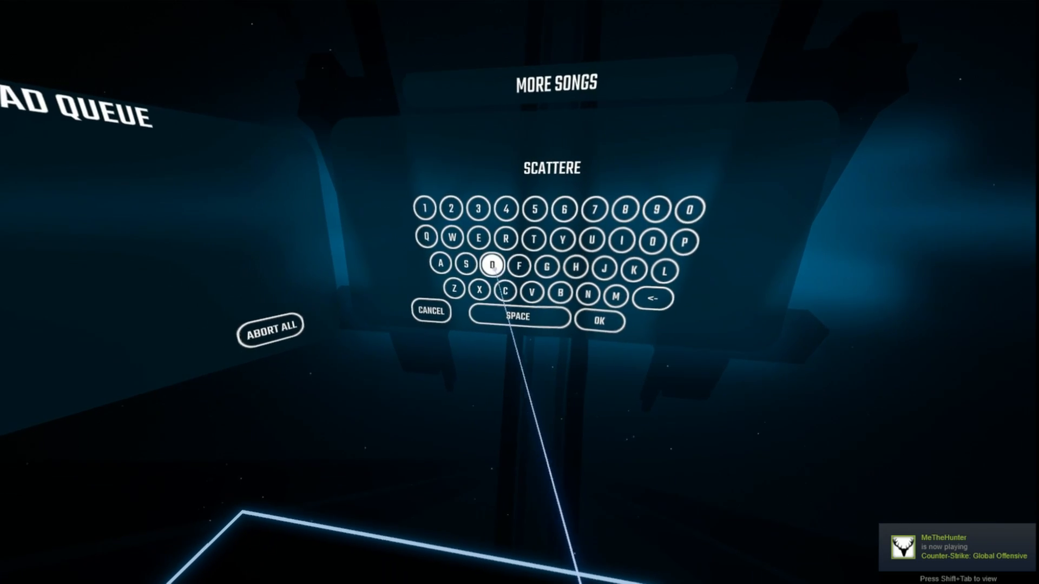
- Search More Songs for Scattered Faith, returning two Kurokotei maps
{"action": "left_click", "coordinate": [599, 320]}
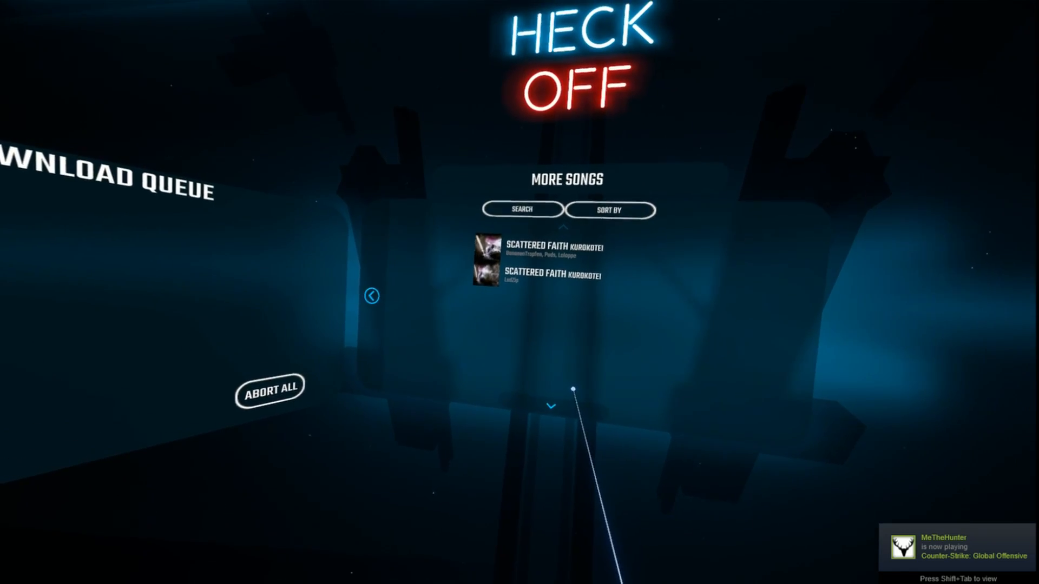